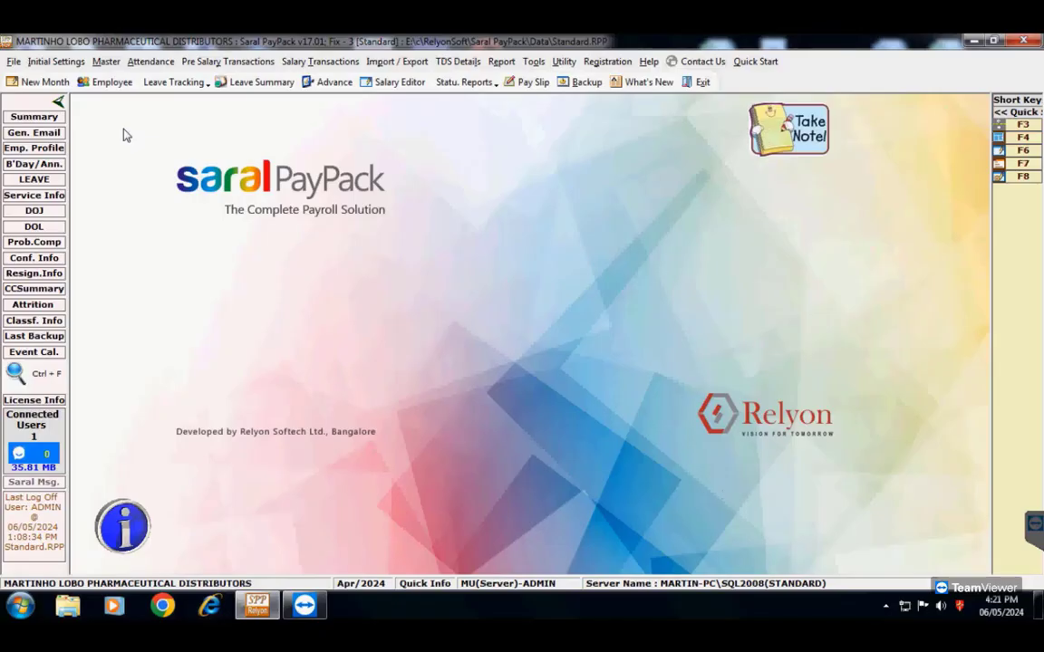
click(112, 82)
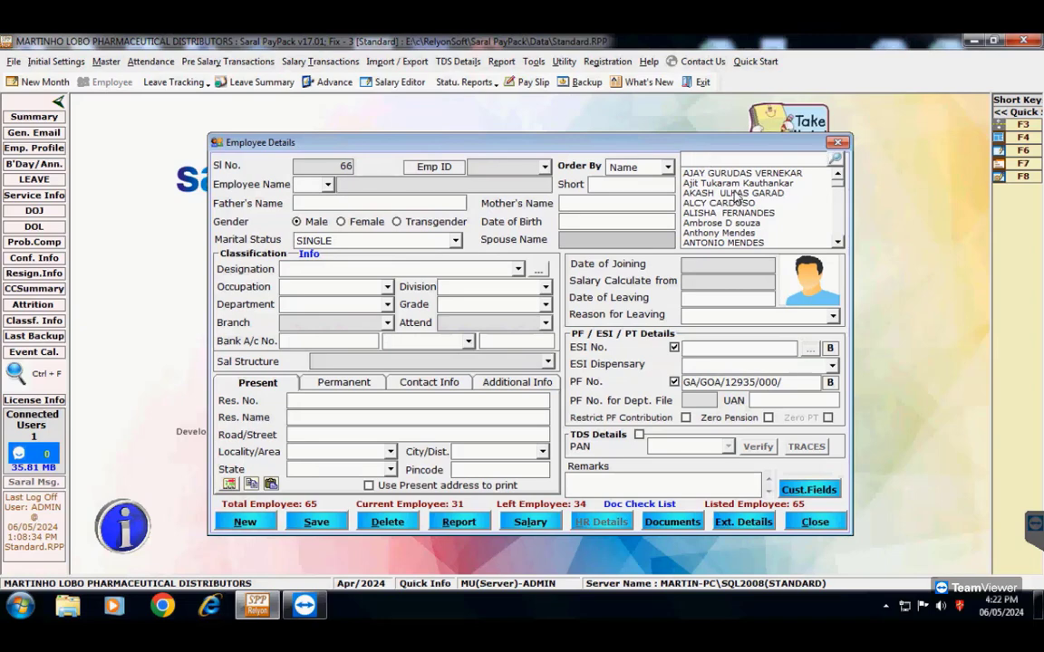
click(734, 192)
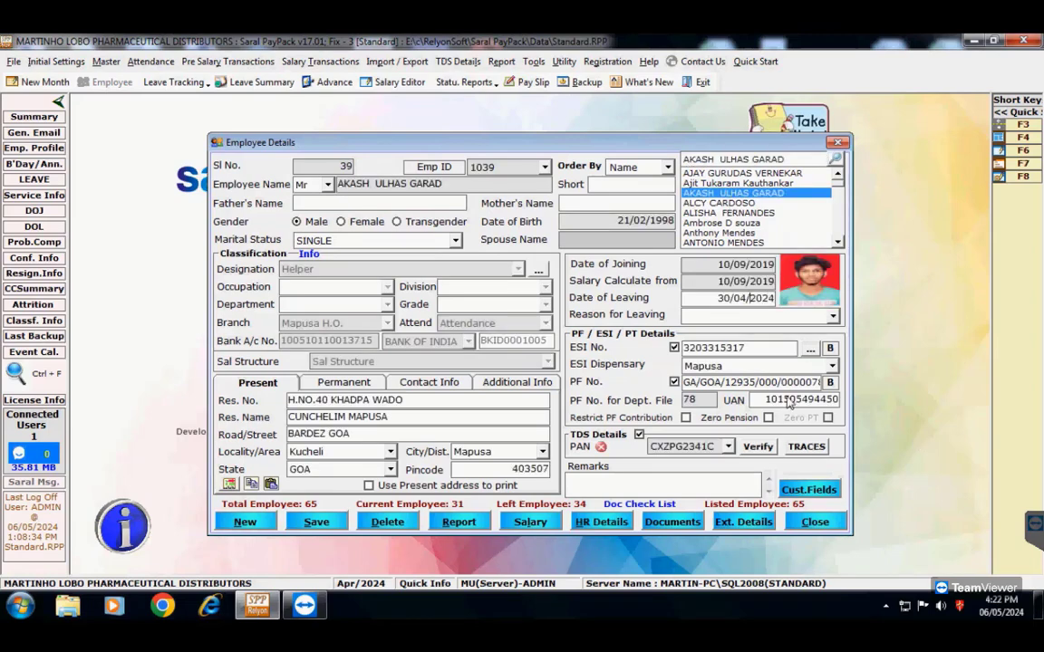
click(316, 521)
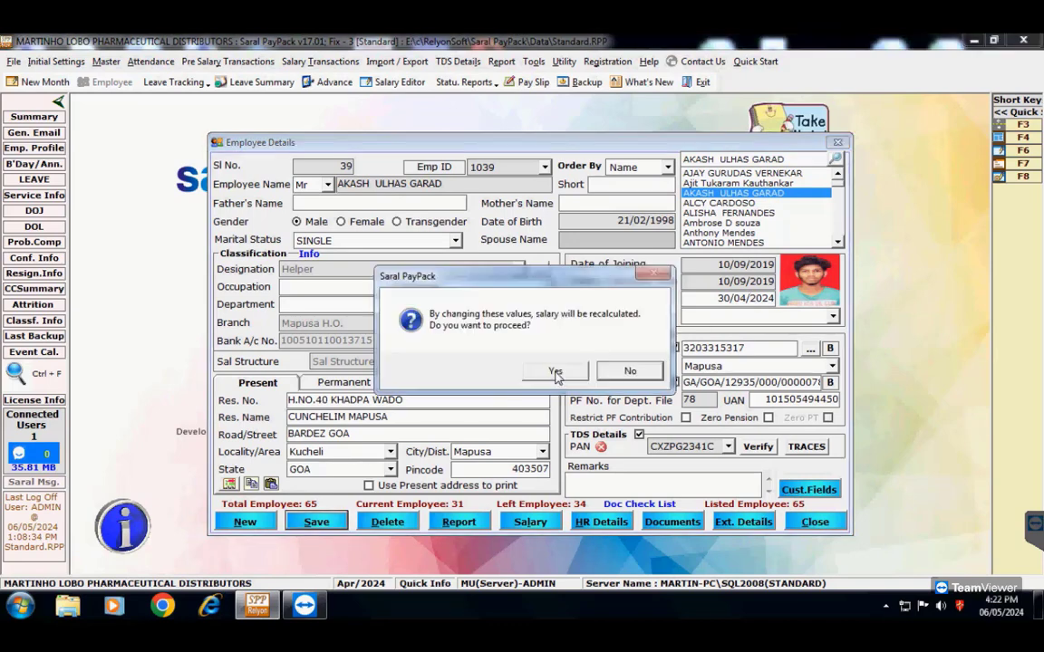
click(554, 371)
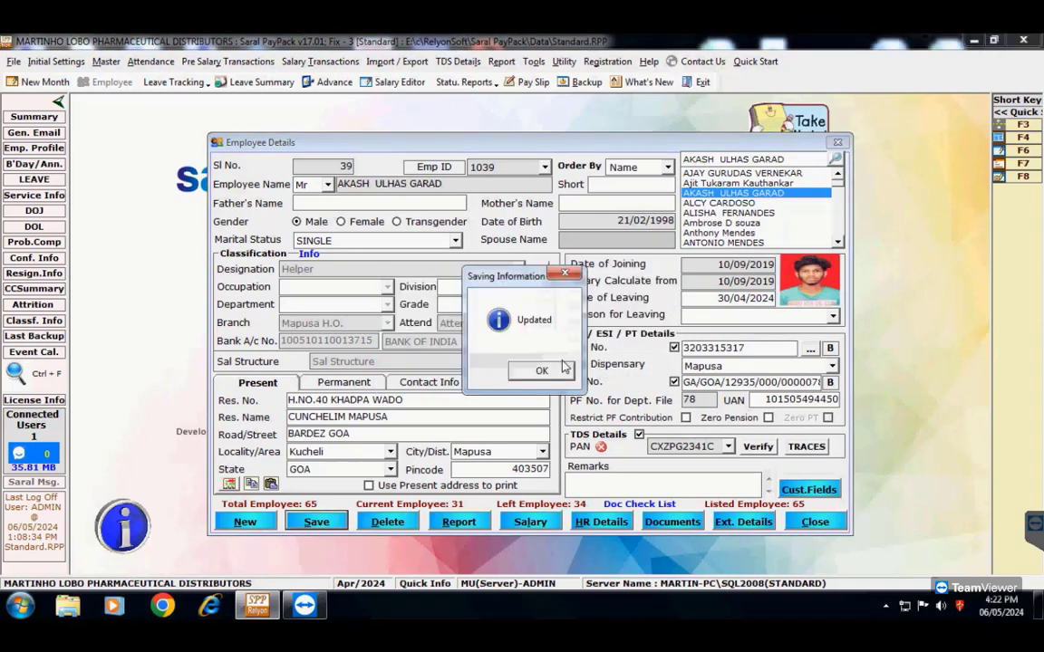
click(541, 369)
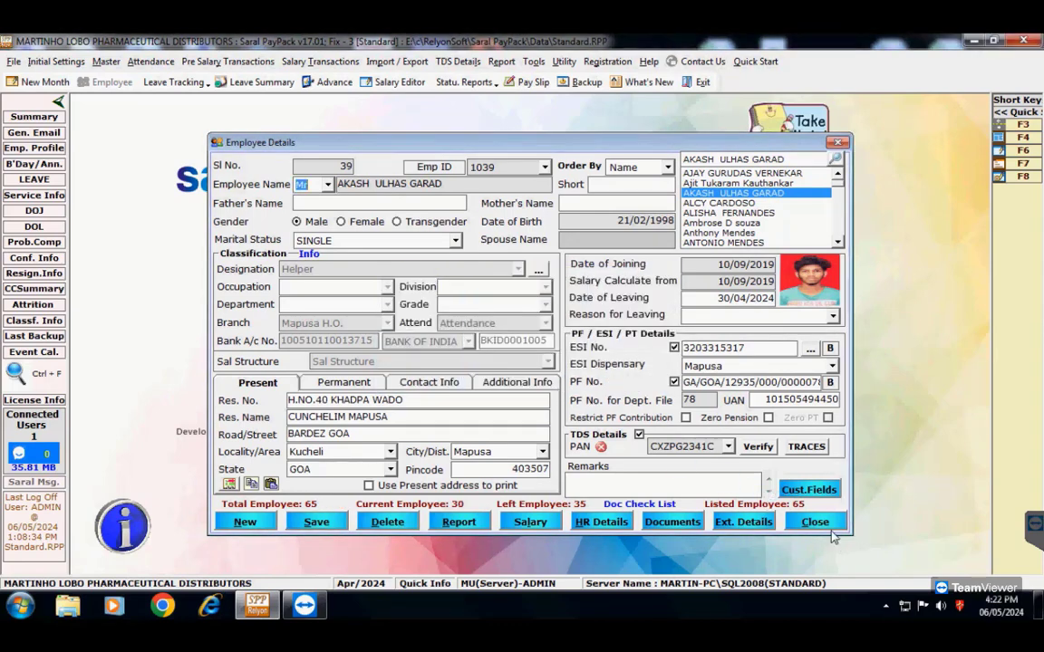
click(813, 521)
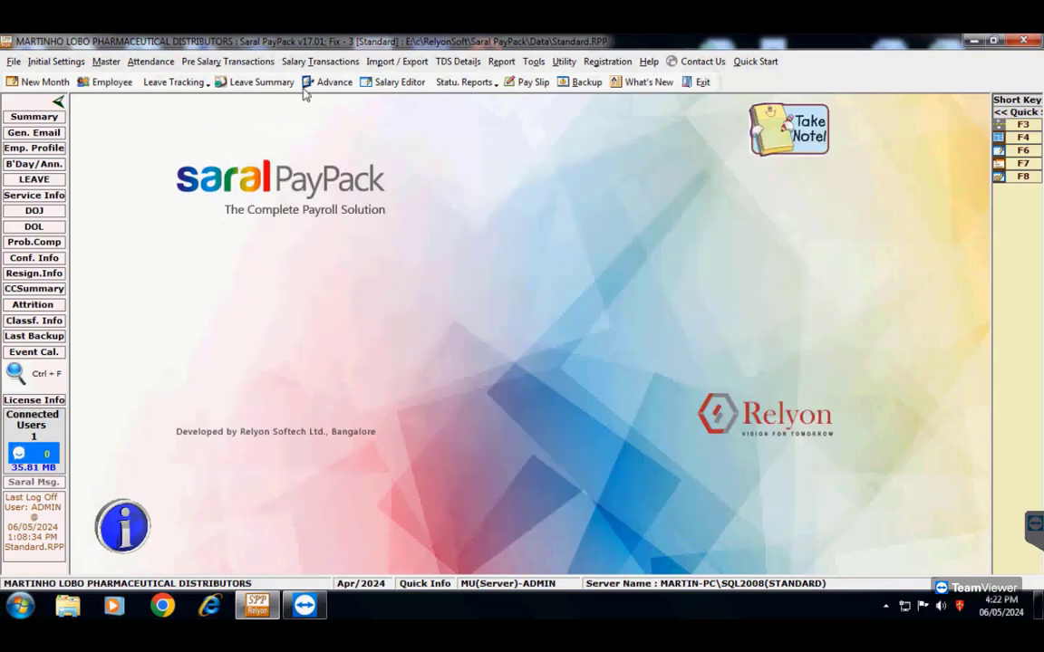
click(320, 61)
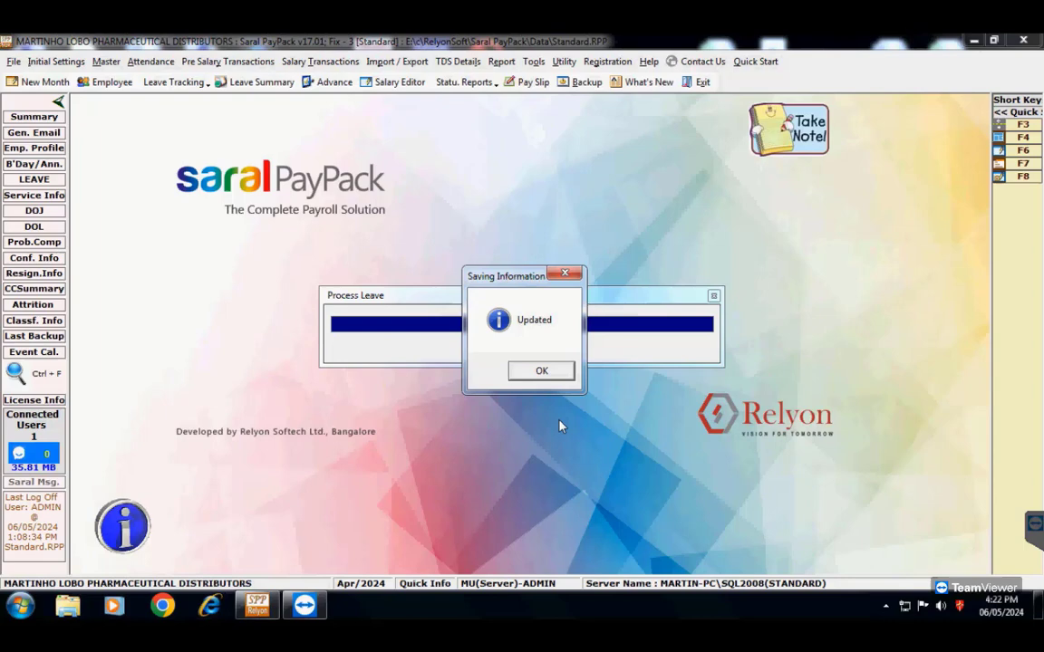
click(541, 371)
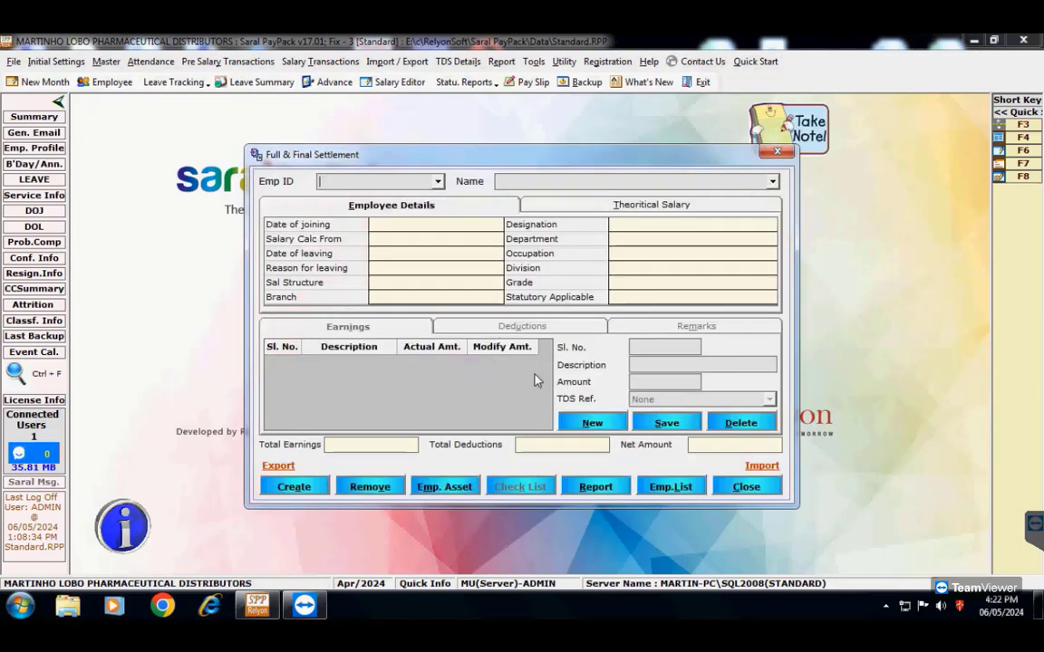
click(293, 487)
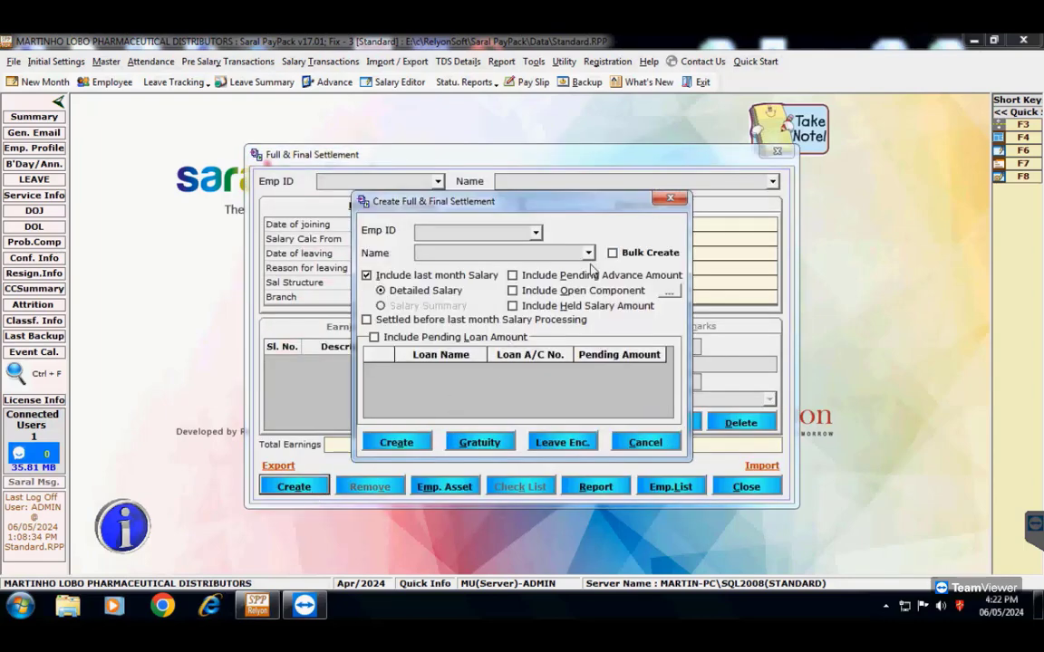
click(586, 253)
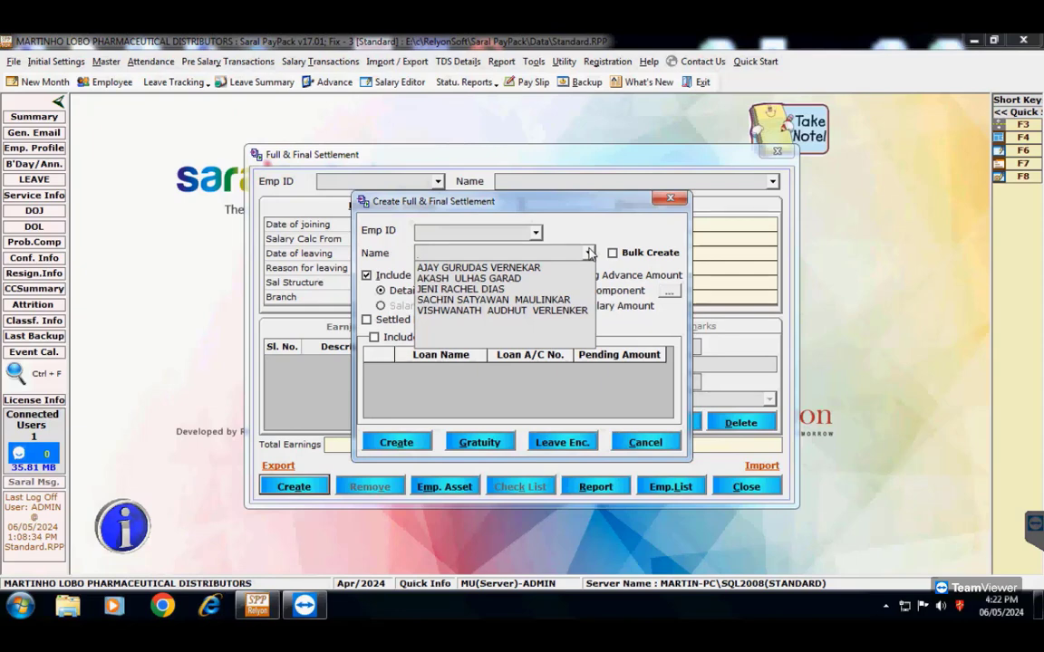
click(469, 277)
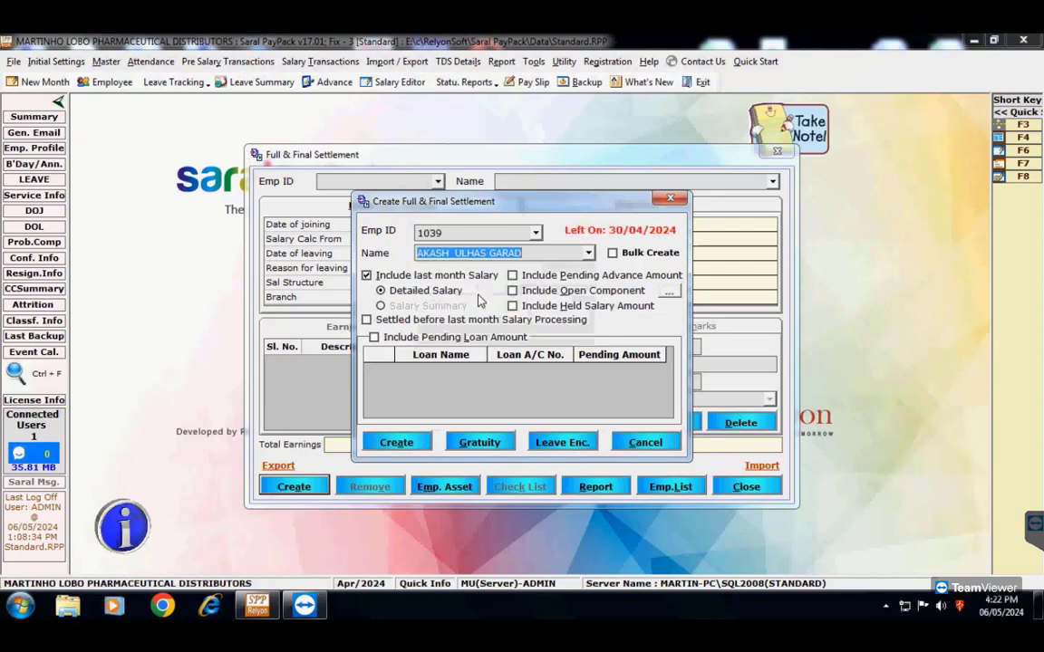
mouse_move(562, 442)
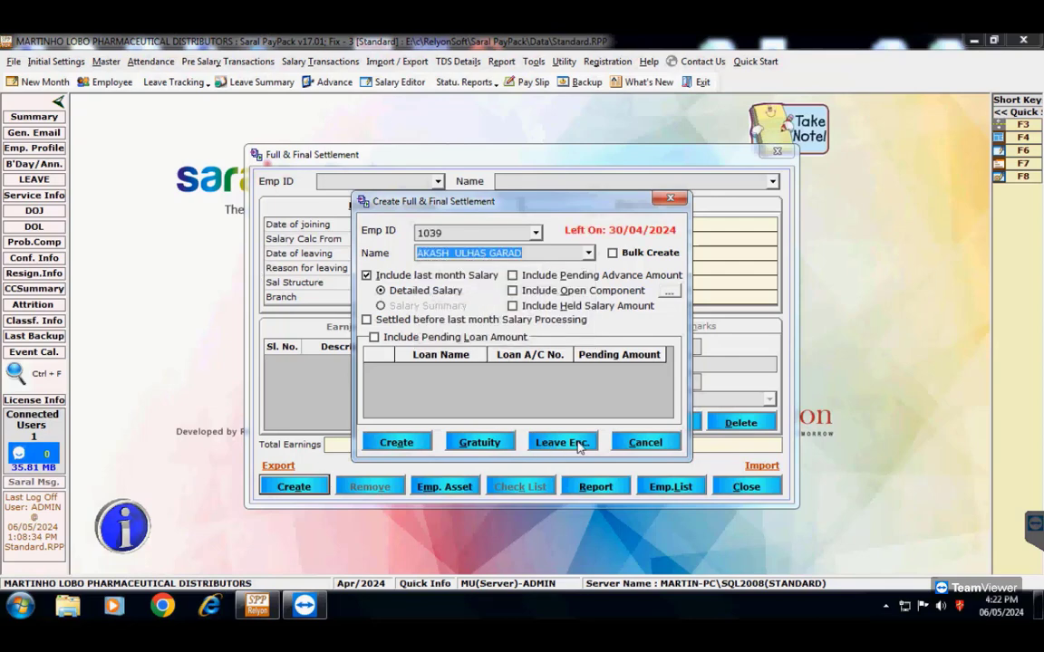
click(562, 442)
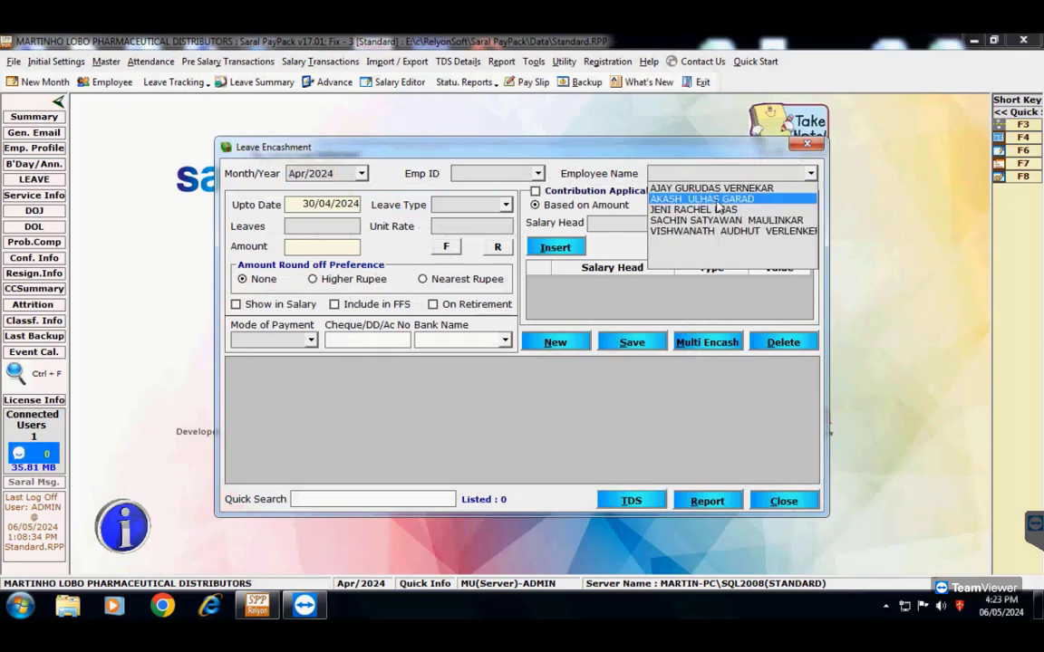
click(702, 199)
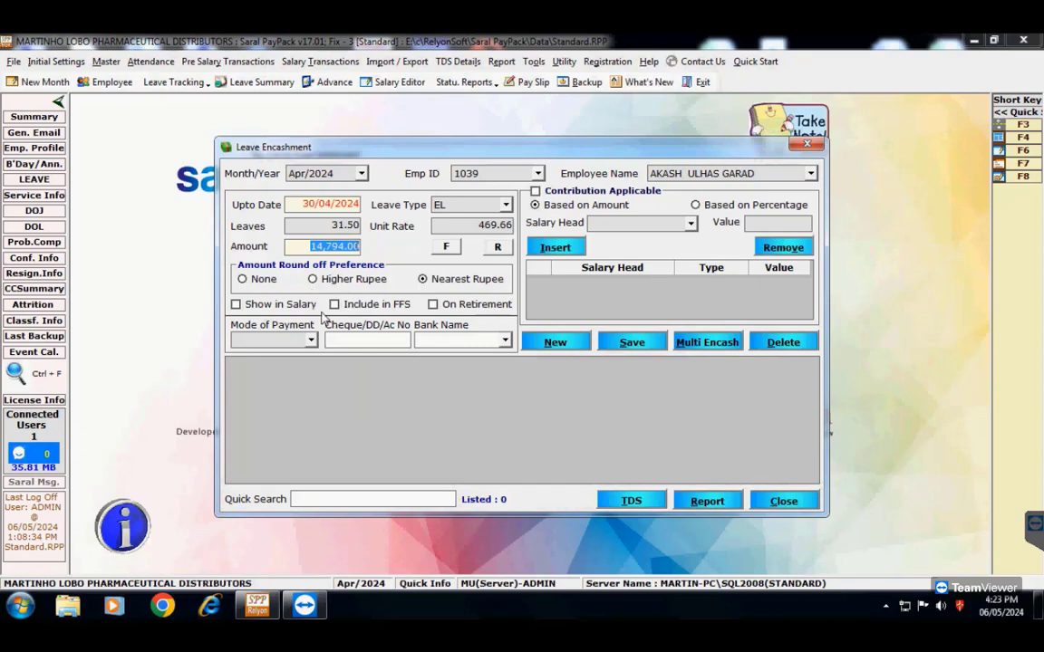
click(334, 304)
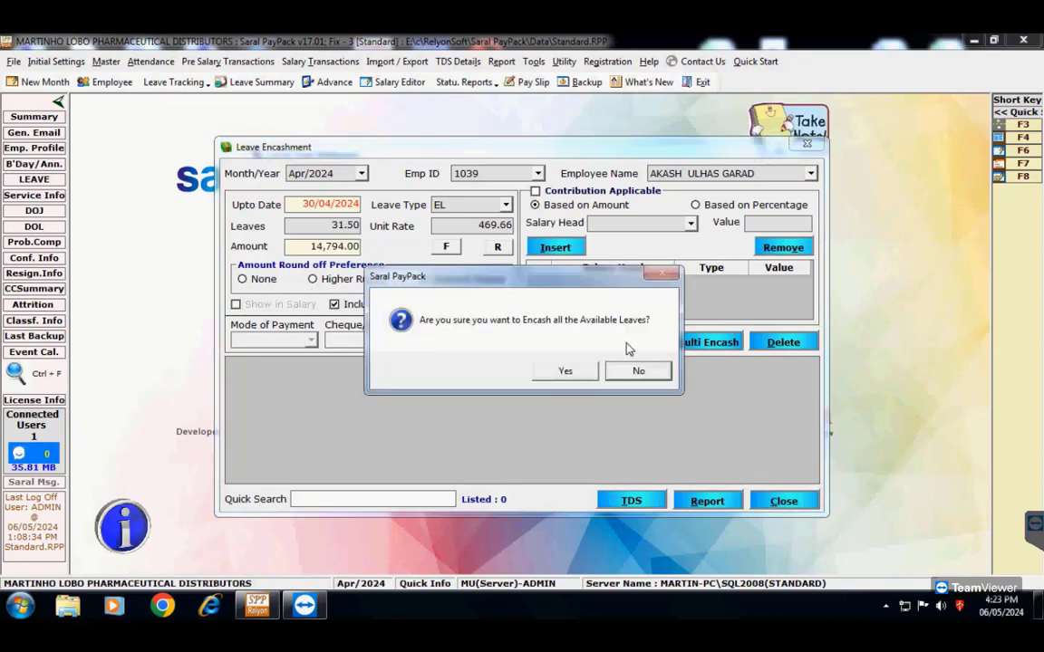
click(564, 371)
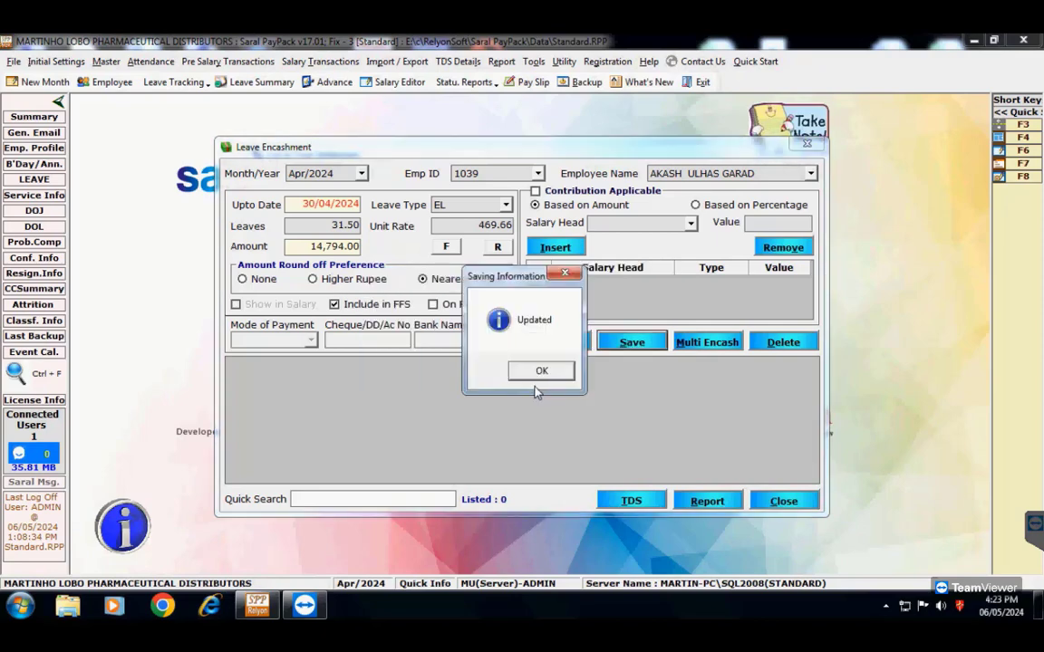
click(540, 371)
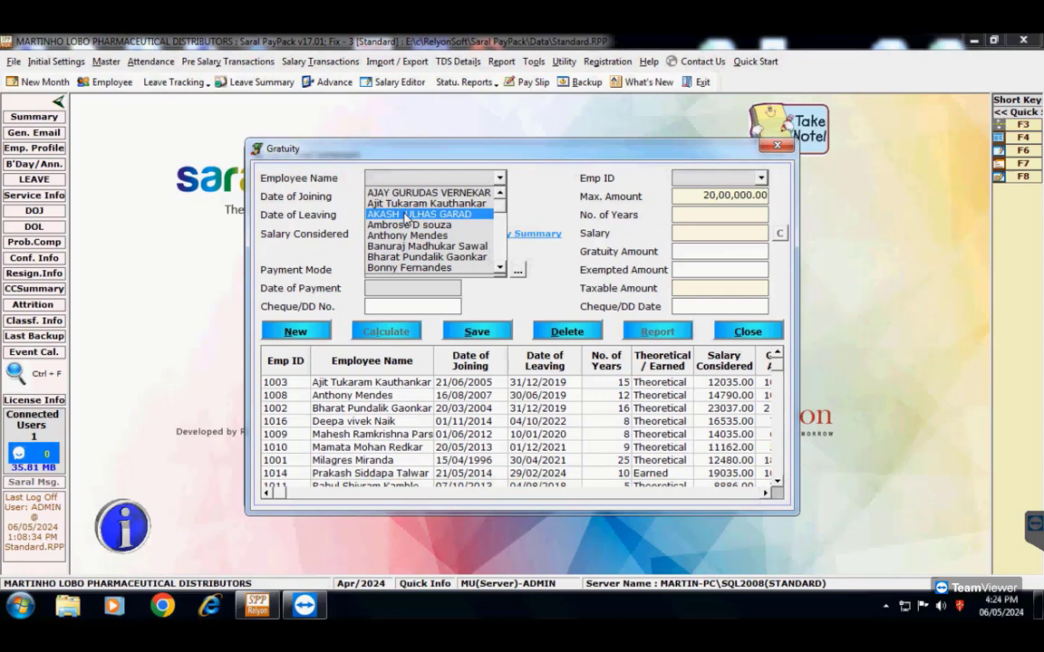
click(418, 213)
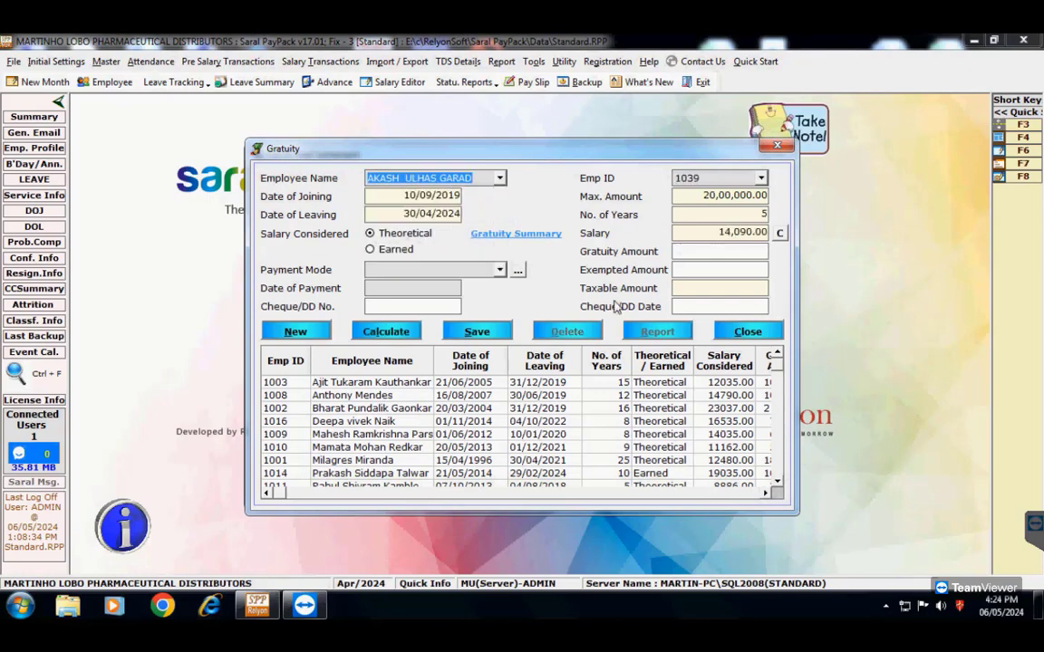
click(500, 269)
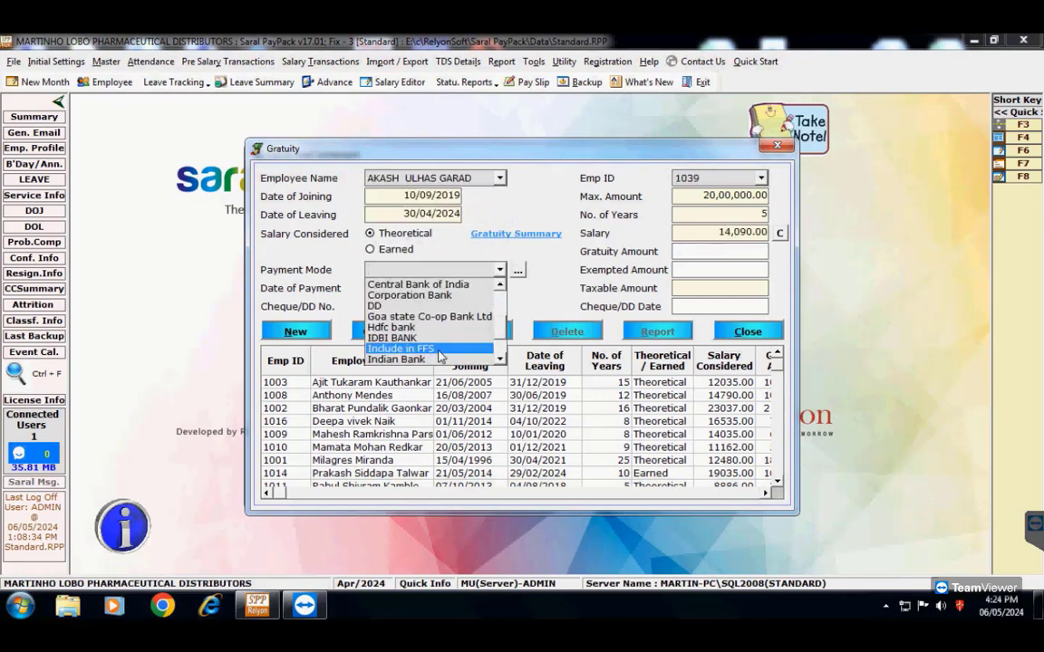
click(399, 348)
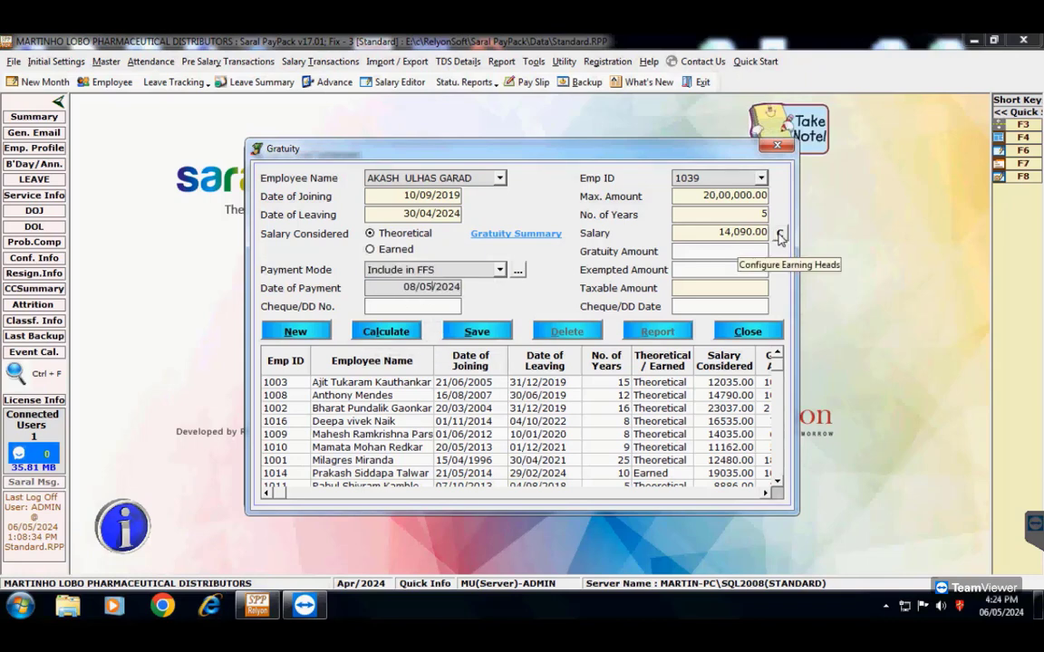
click(779, 233)
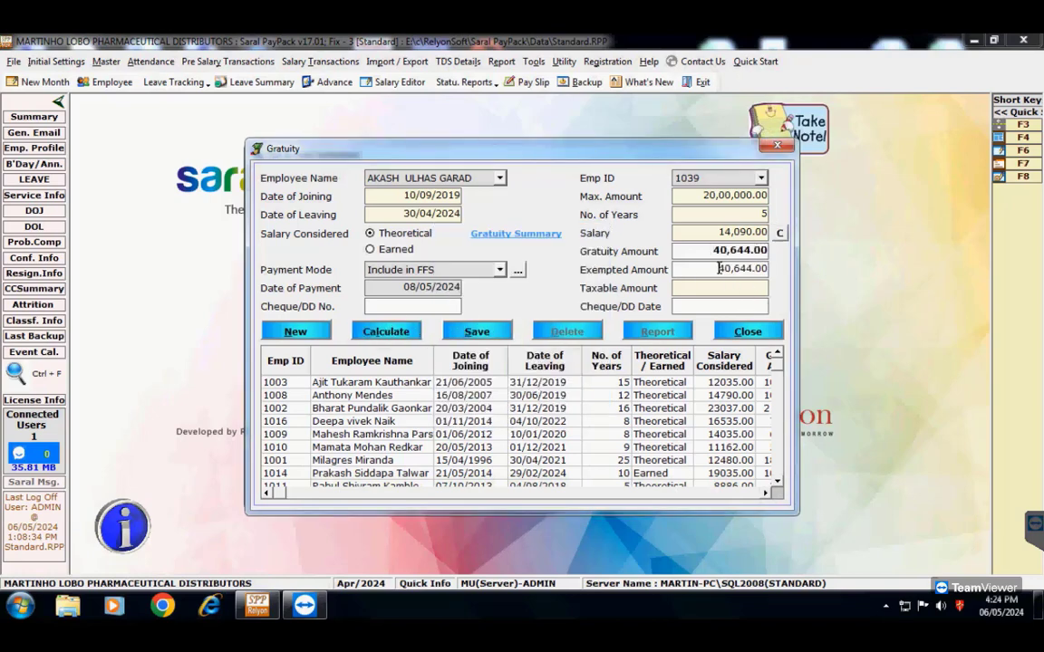
click(477, 331)
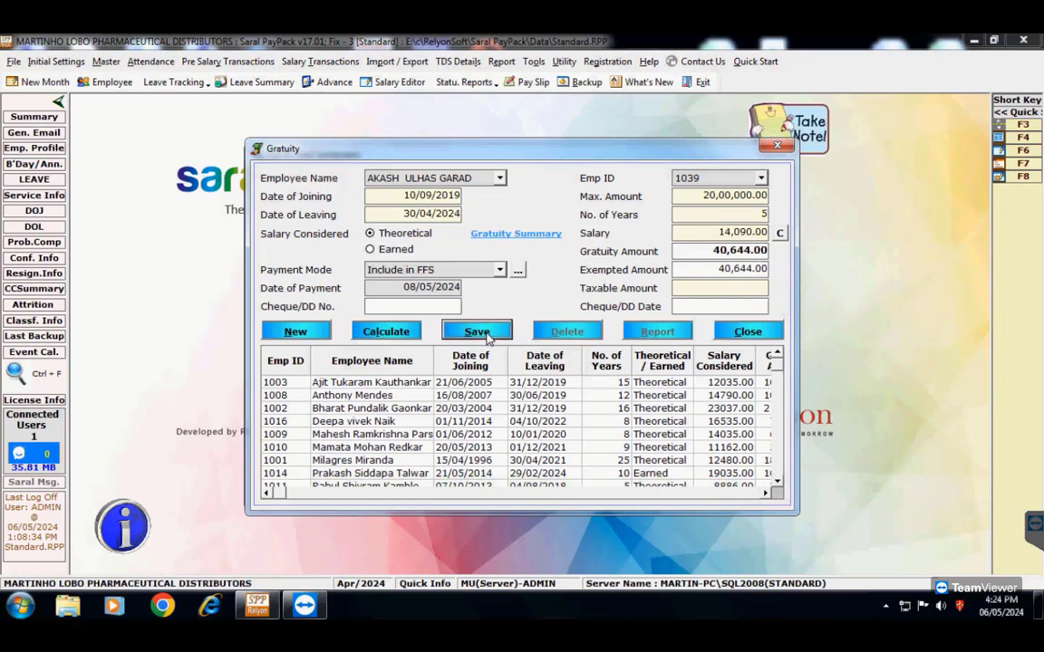
click(477, 331)
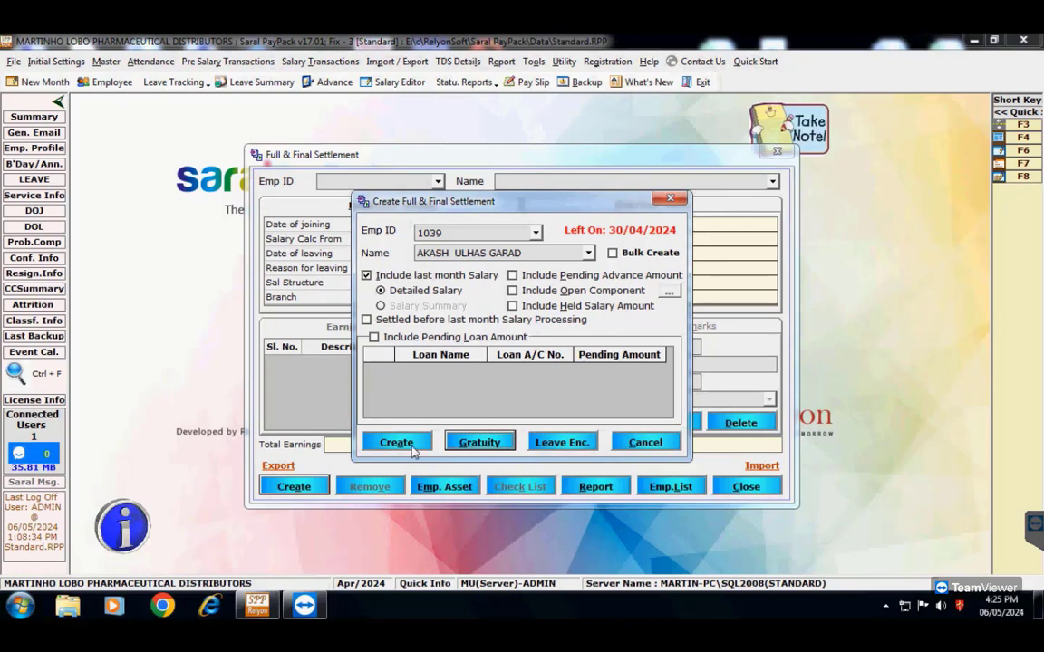
- Create the full and final settlement and confirm the success message
click(395, 442)
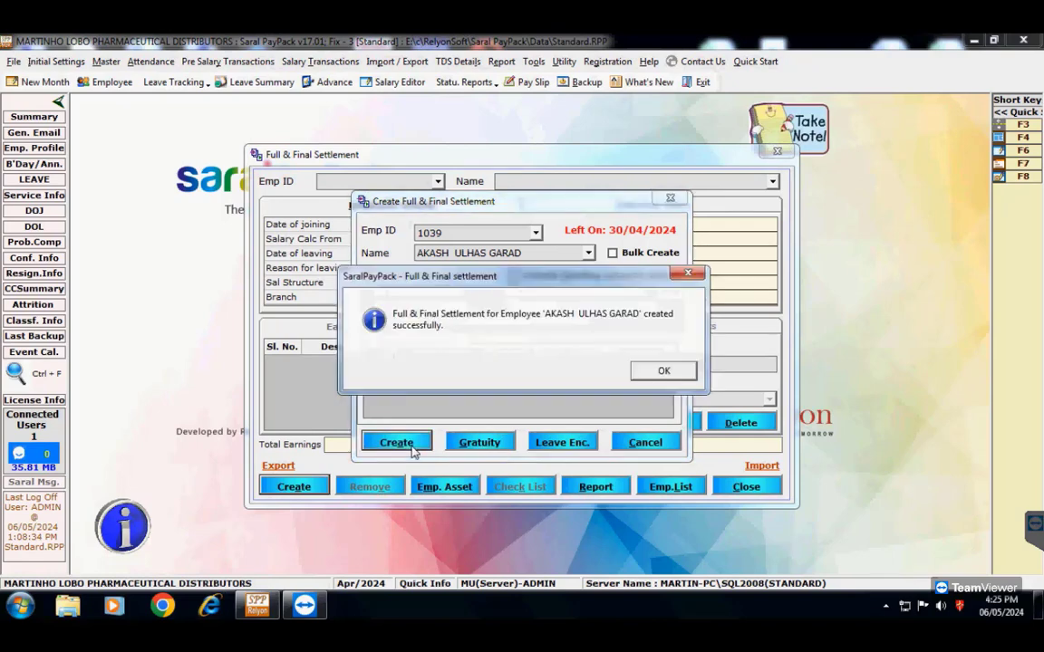
click(663, 371)
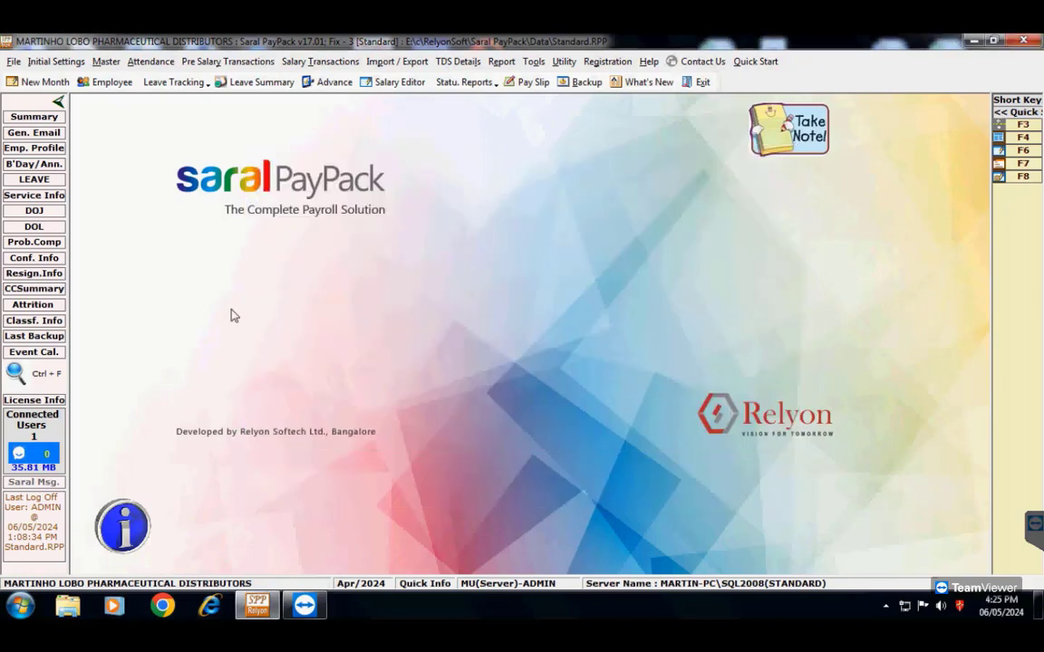
click(227, 61)
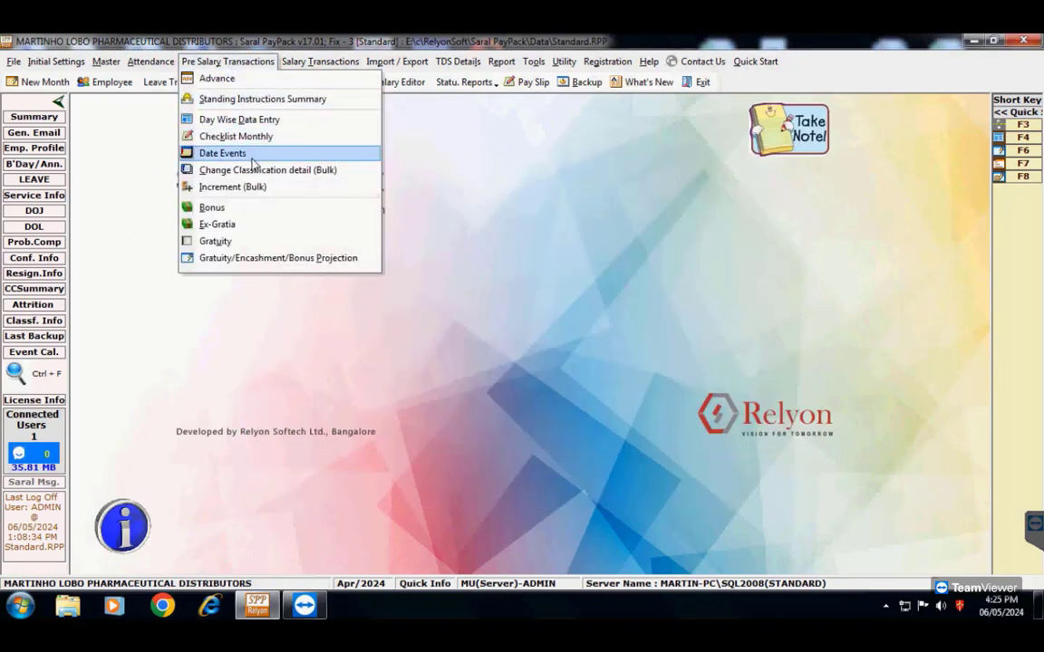
- Add a new bonus head named 'akash' and confirm its creation
click(211, 207)
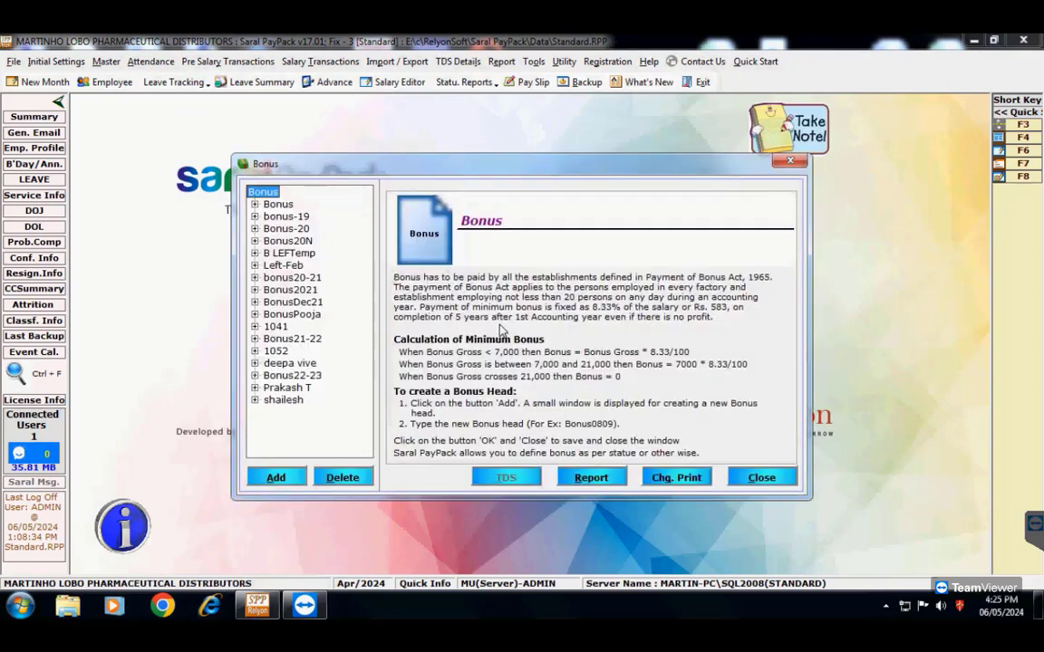
click(276, 478)
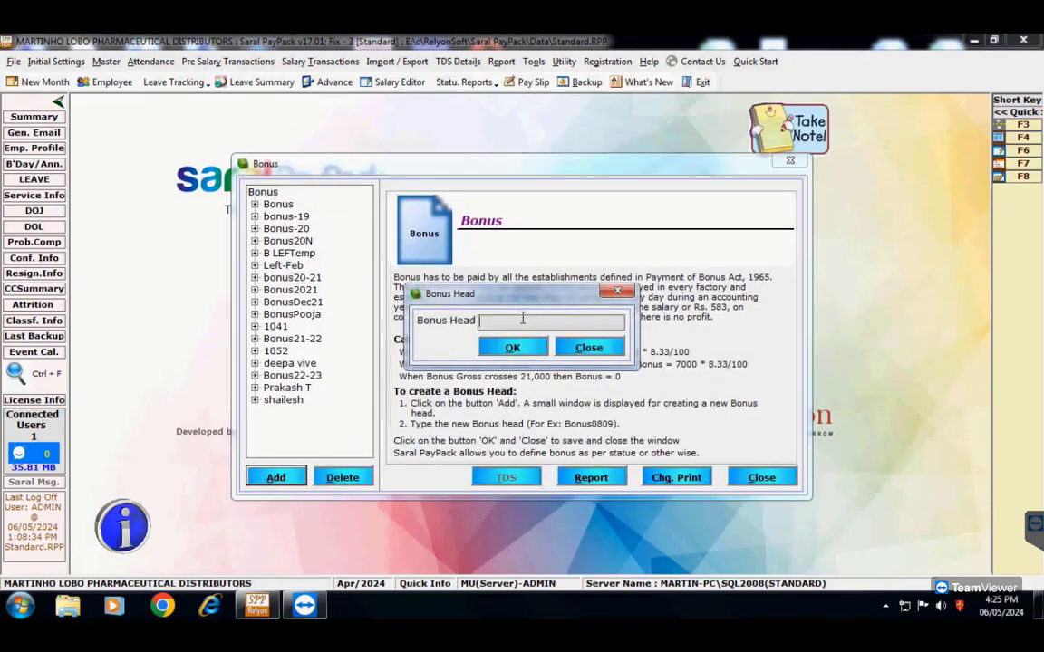
click(512, 347)
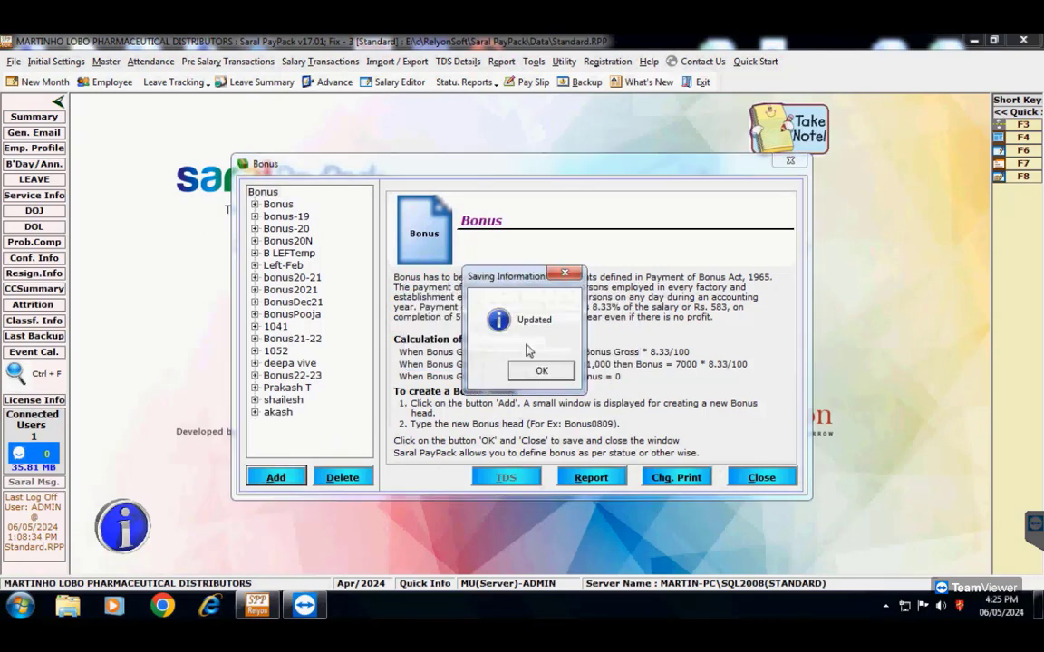
click(540, 370)
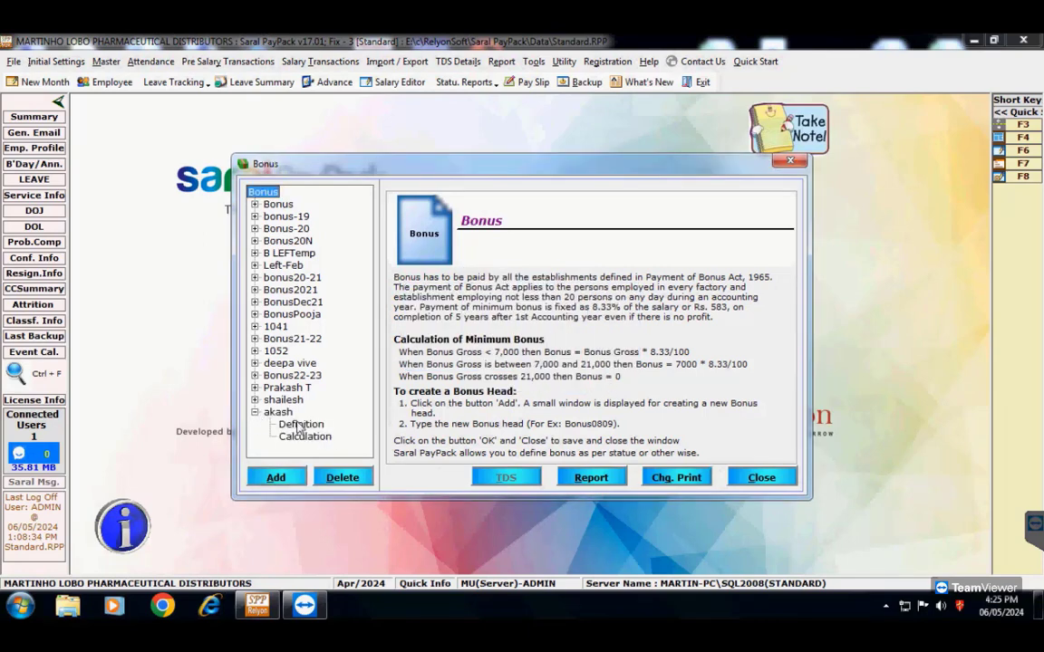
- Define the head with the Bonus formula, Apr/2023–Apr/2024, paid May/2024, Independent, Include in FFS, and run its calculation
click(300, 424)
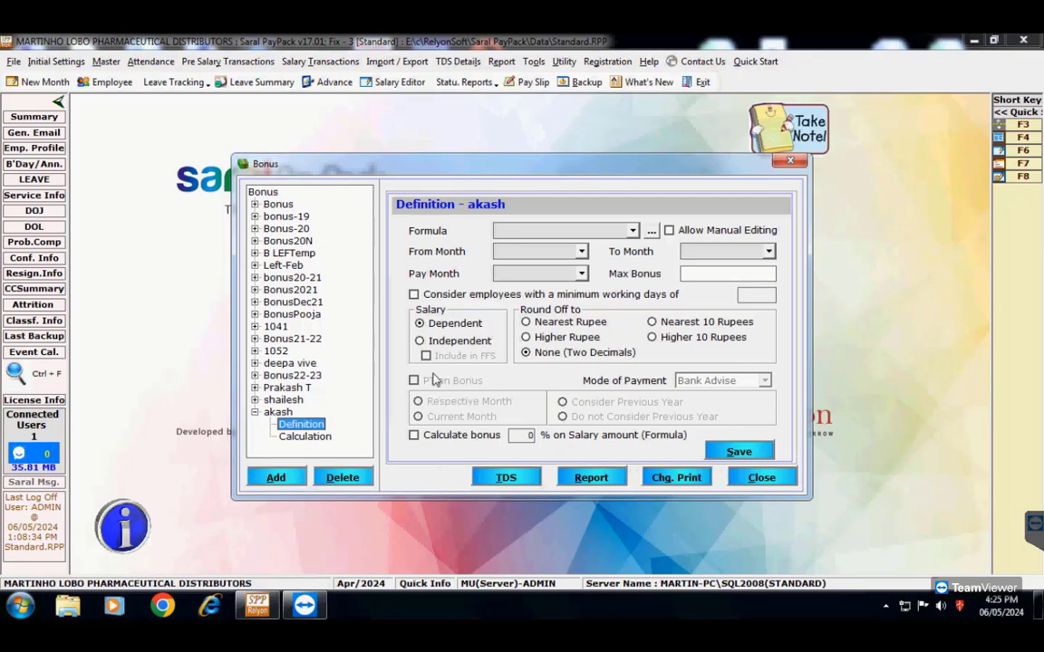
click(633, 230)
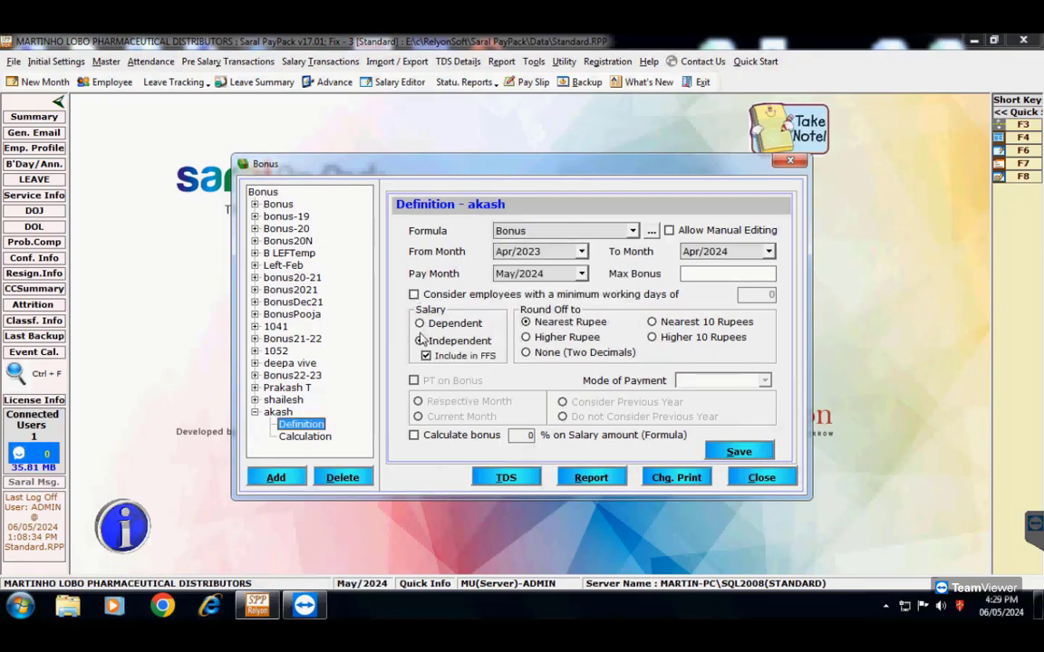
click(304, 436)
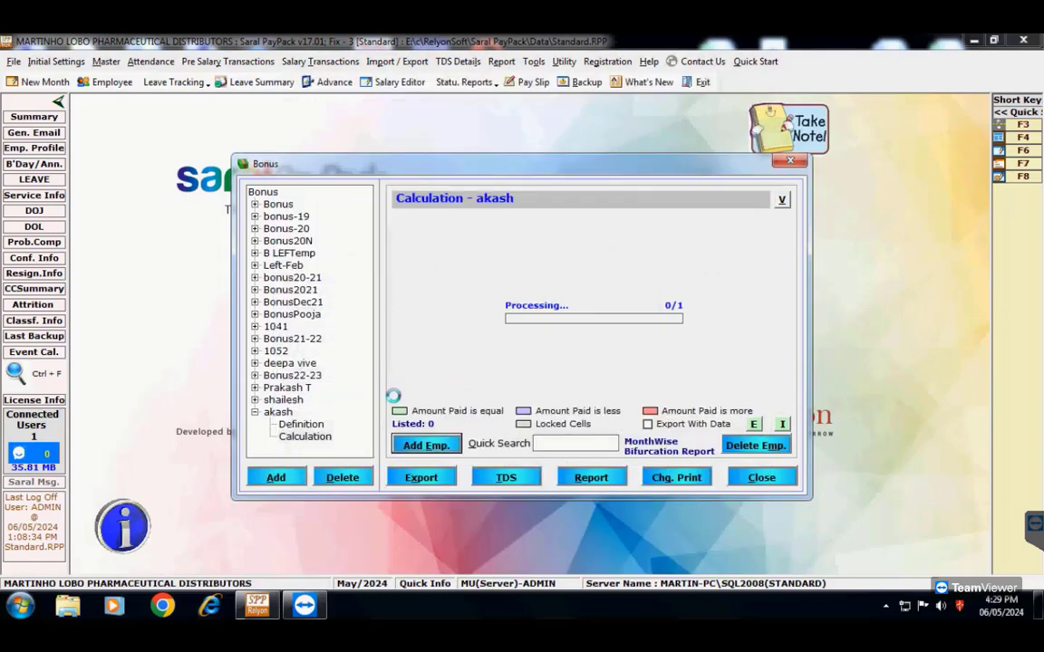
click(320, 61)
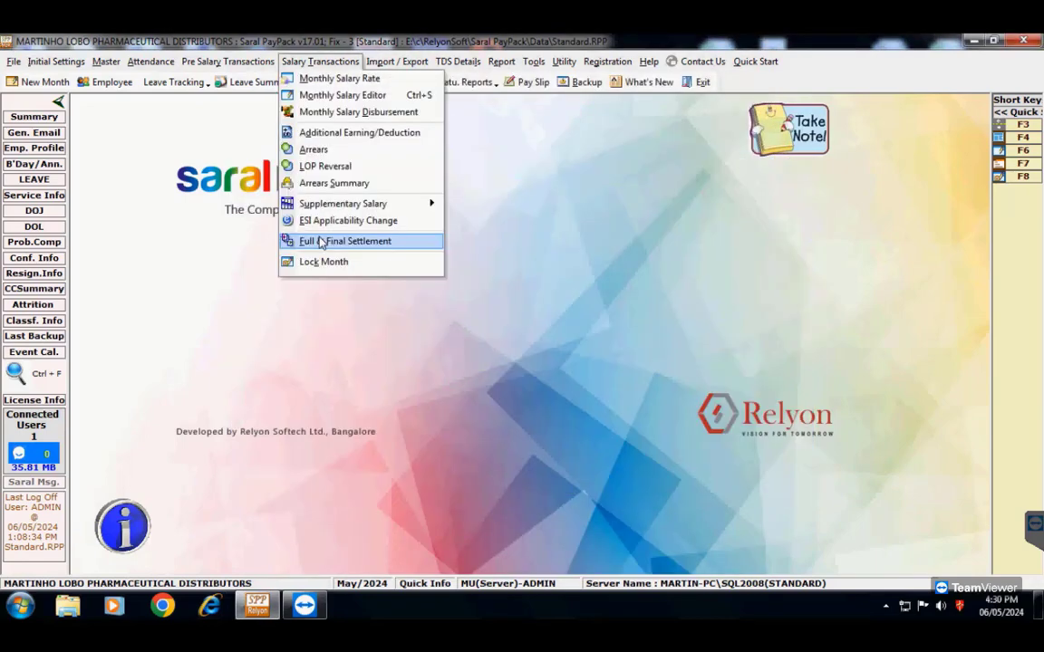
- Review the settlement showing earnings 80,790.00 and net 79,067.00, then bring up its report options
click(344, 240)
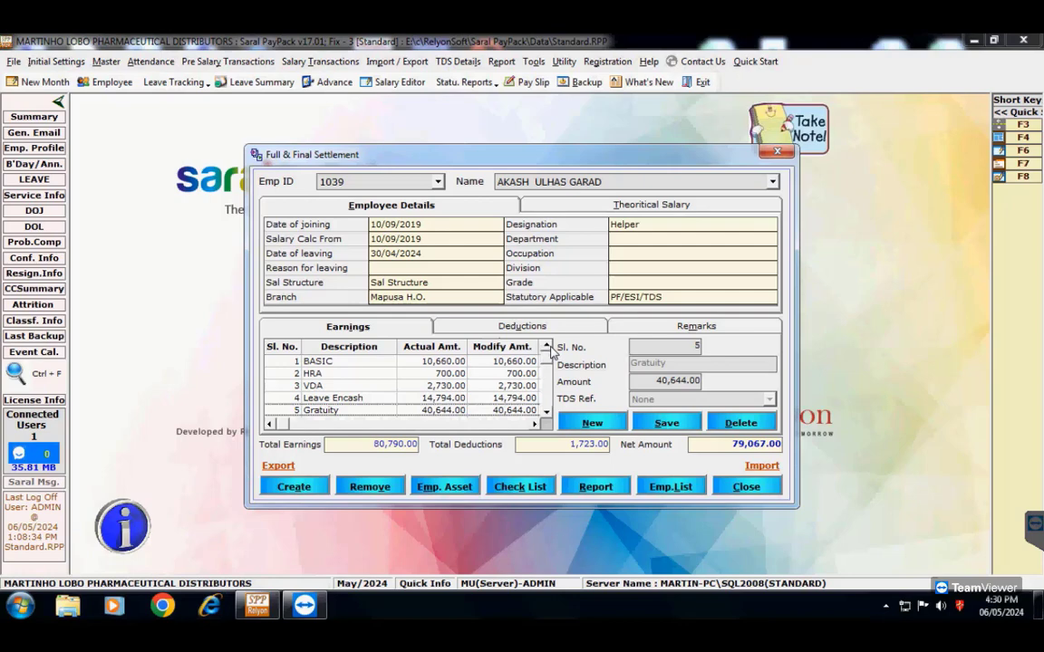
click(595, 486)
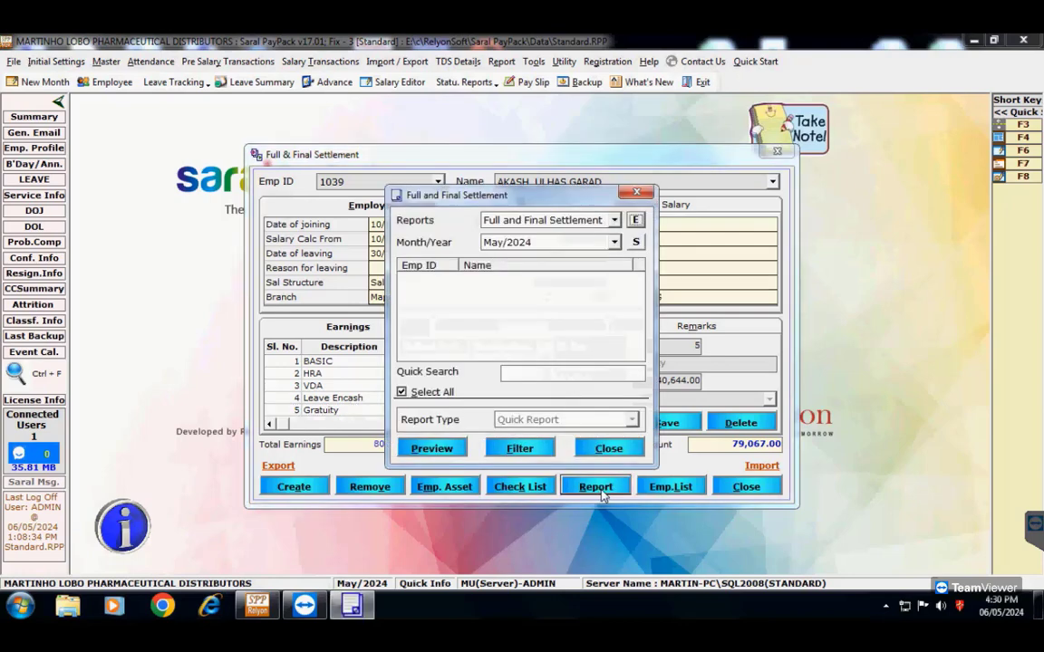
- Preview the full and final settlement report for Apr/2024
click(615, 242)
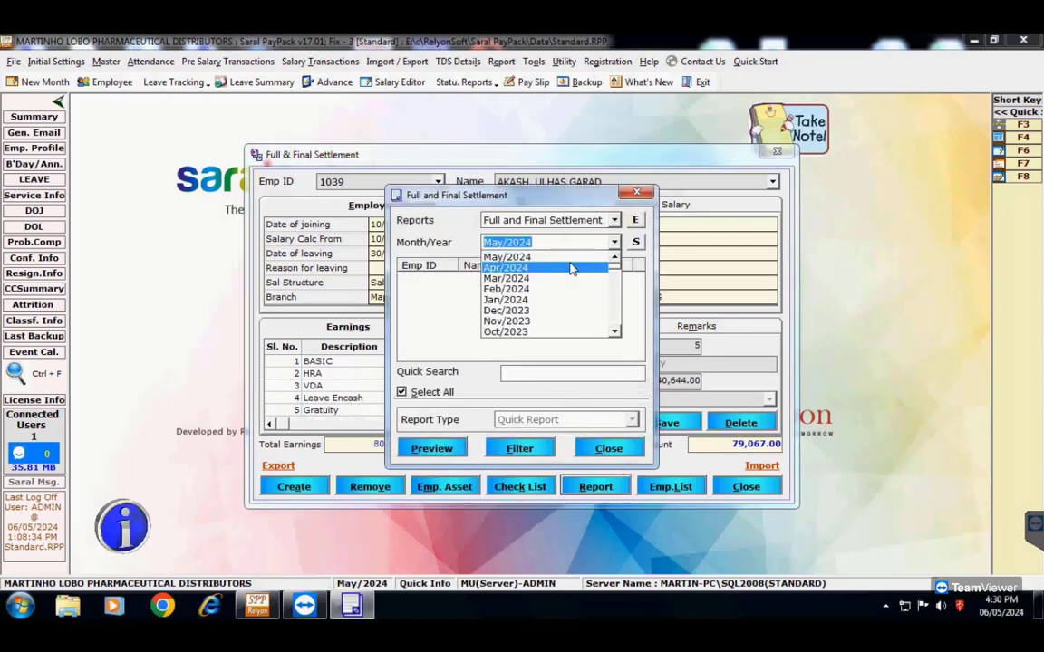
click(504, 266)
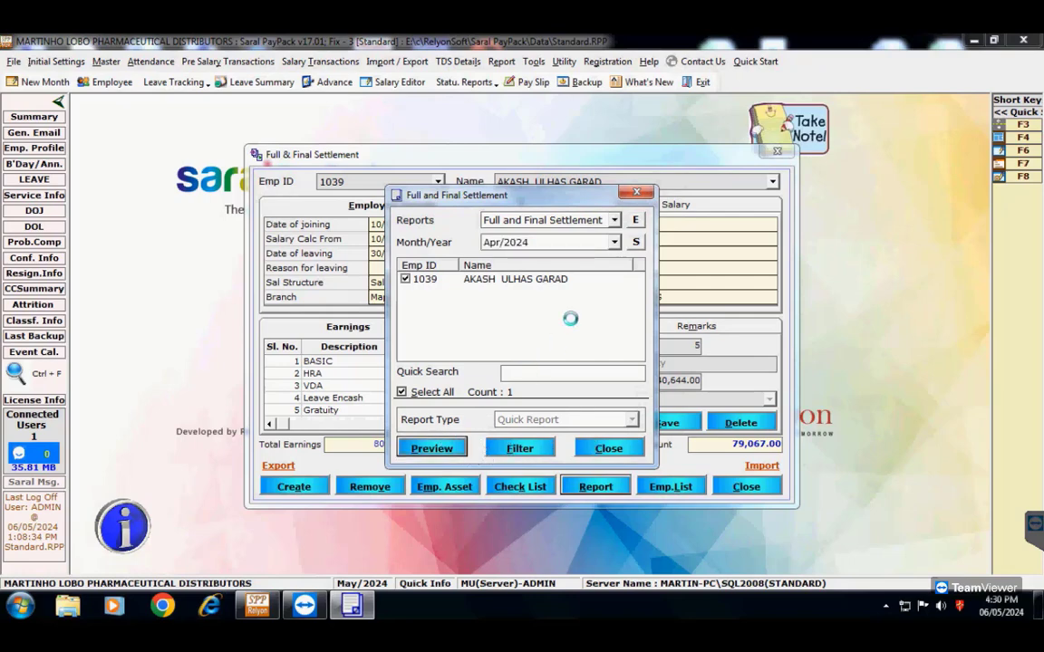
click(431, 448)
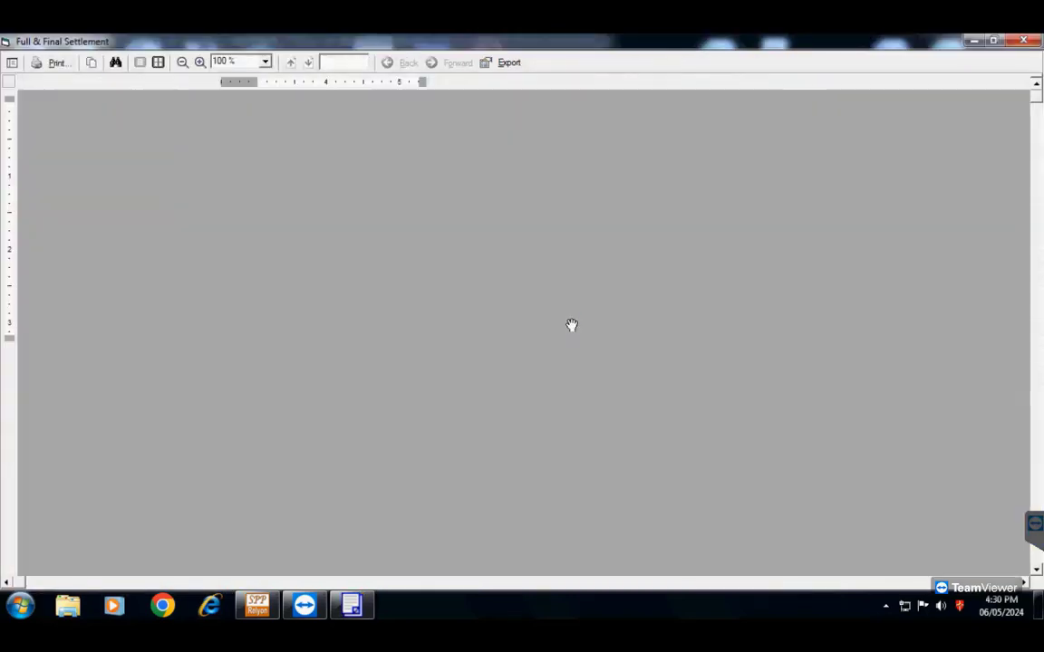